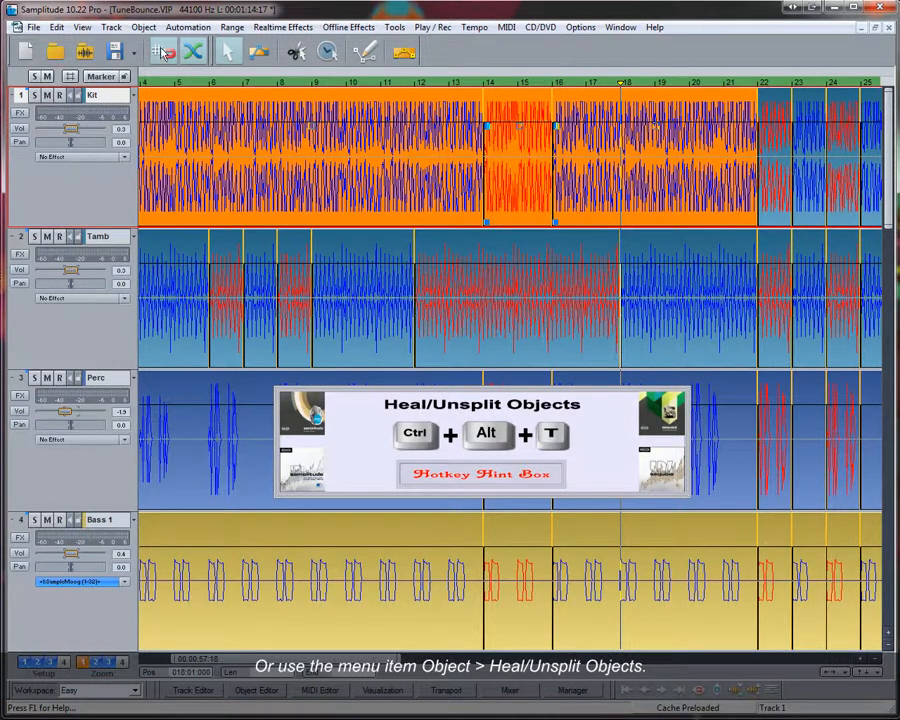
Step: Select two non-adjacent Tamb objects around bars 7–12, leaving Heal/Unsplit Objects unavailable
{"action": "left_click", "coordinate": [142, 27]}
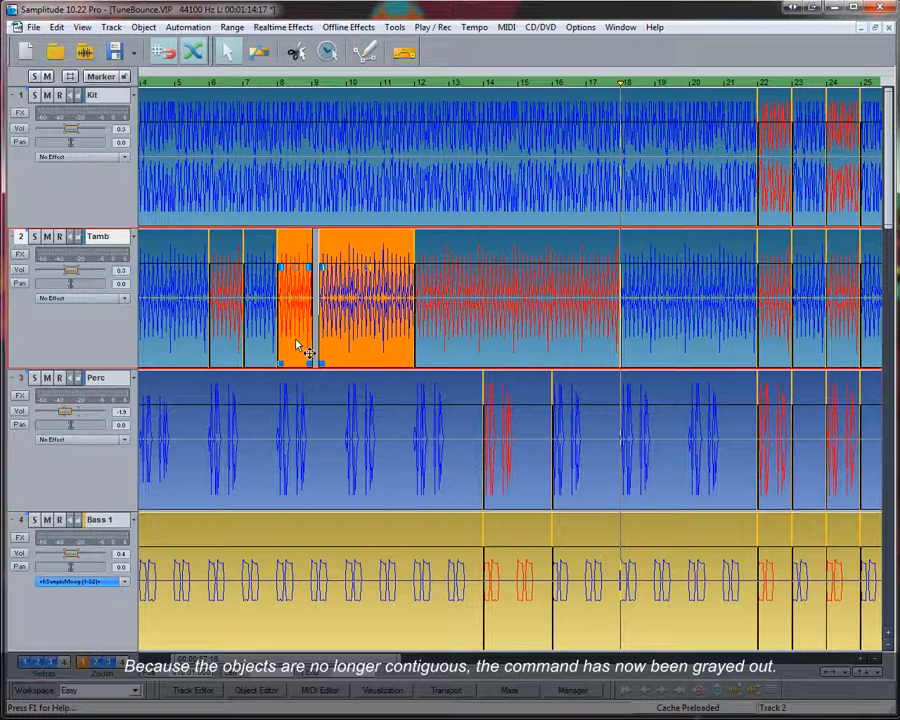
{"action": "left_click", "coordinate": [143, 27]}
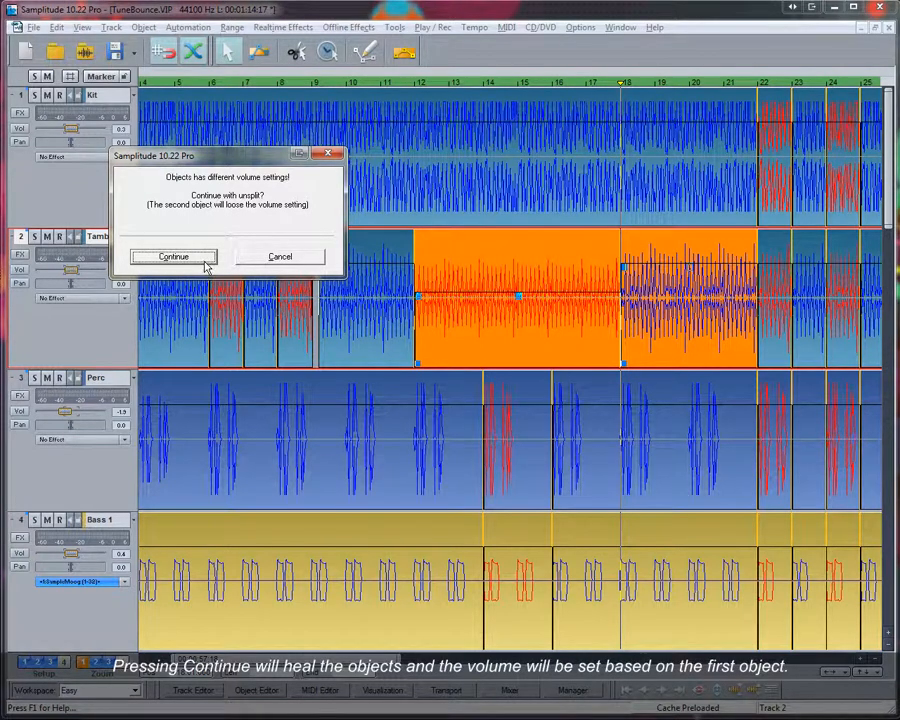
Step: Accept the volume warning so the adjacent Tamb objects heal with the first object's volume
{"action": "left_click", "coordinate": [173, 256]}
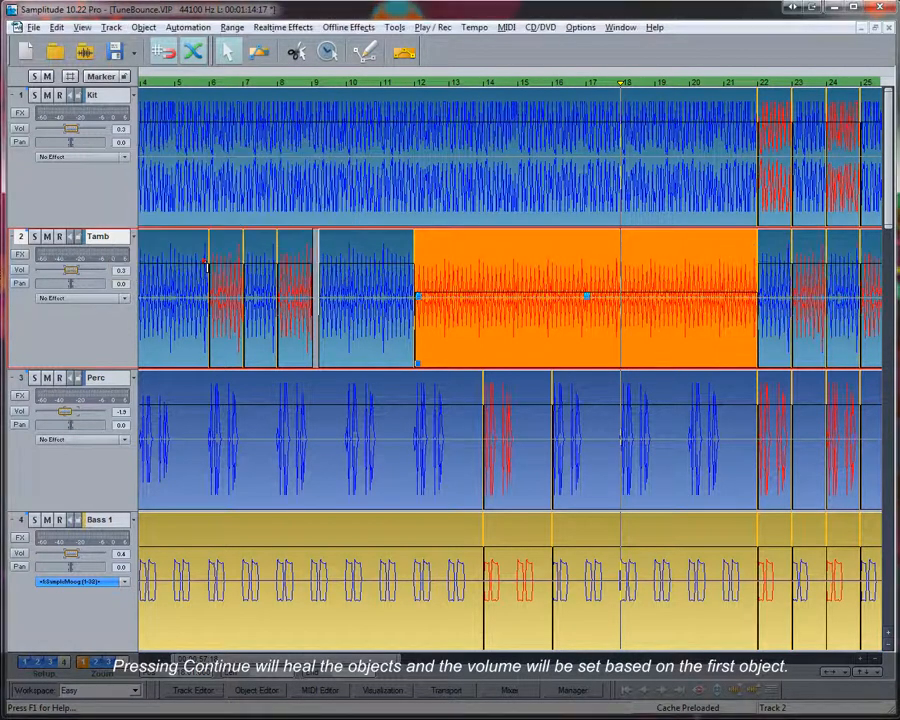